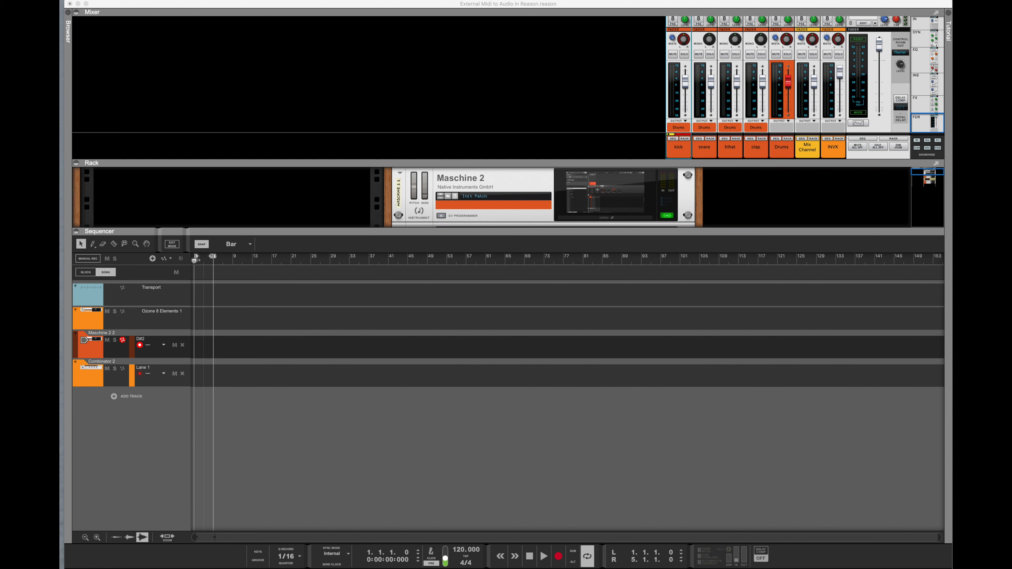
{"action": "mouse_move", "coordinate": [348, 214]}
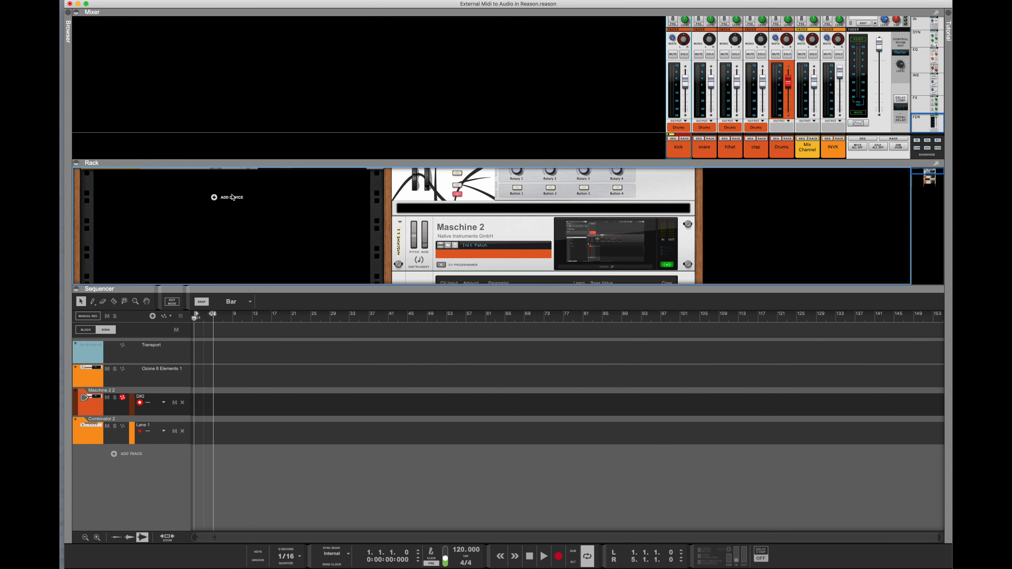
Add a Radical Piano from the Instruments list, creating the RadPiano 1 track.
{"action": "left_click", "coordinate": [226, 196]}
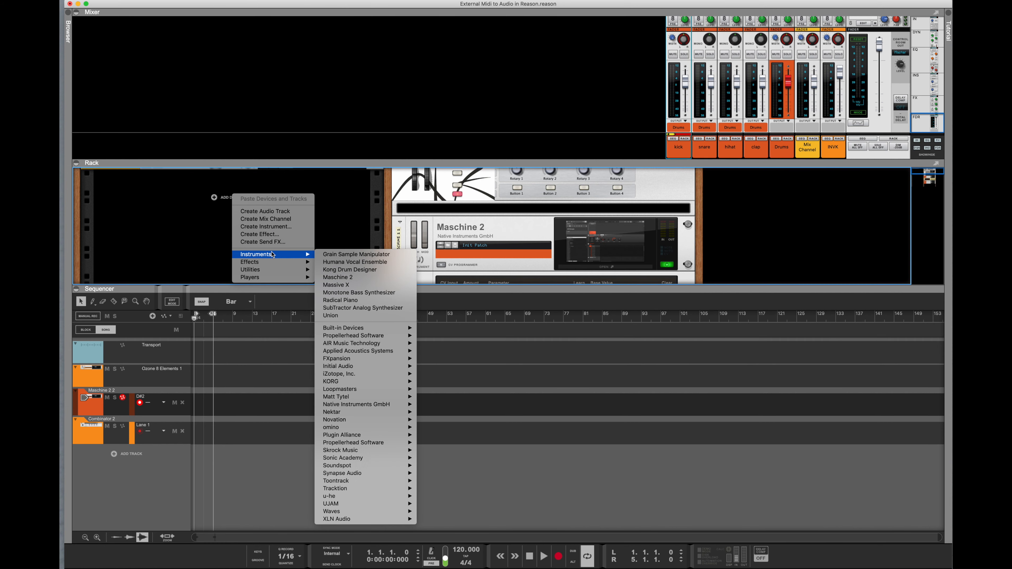
{"action": "mouse_move", "coordinate": [358, 293]}
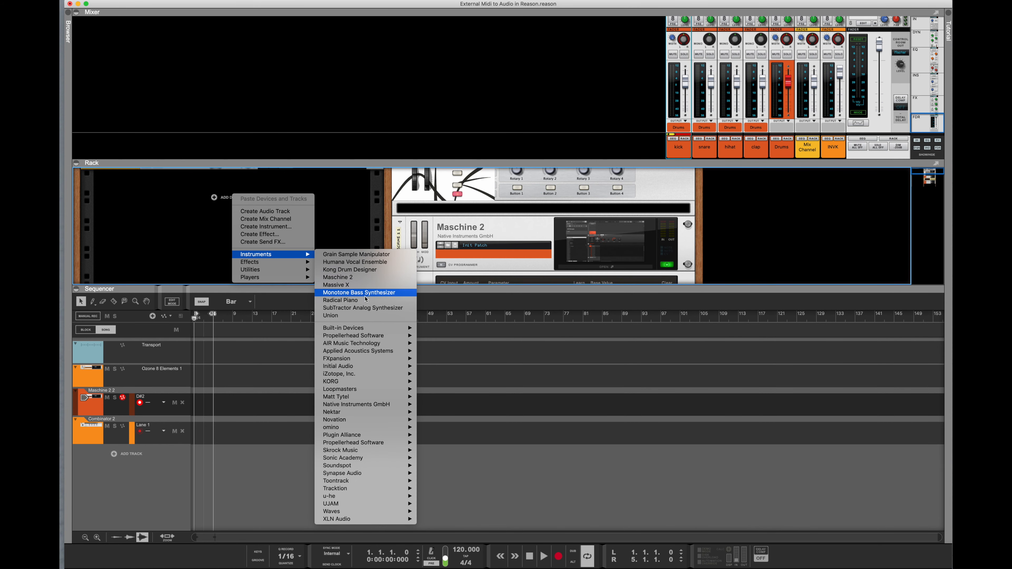
{"action": "left_click", "coordinate": [340, 300]}
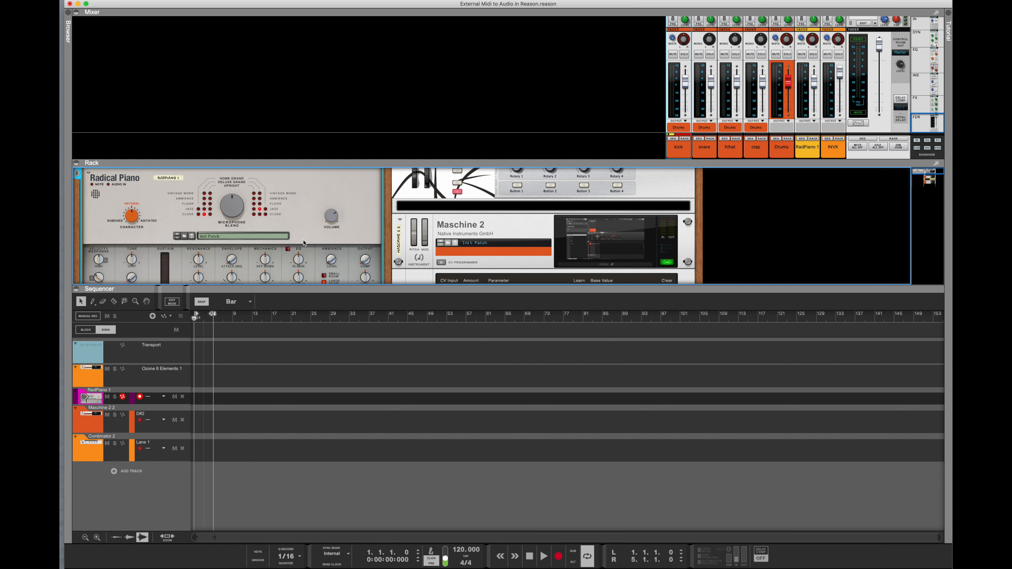
Create a short MIDI clip at bar 1 of the RadPiano 1 lane.
{"action": "left_click", "coordinate": [558, 557]}
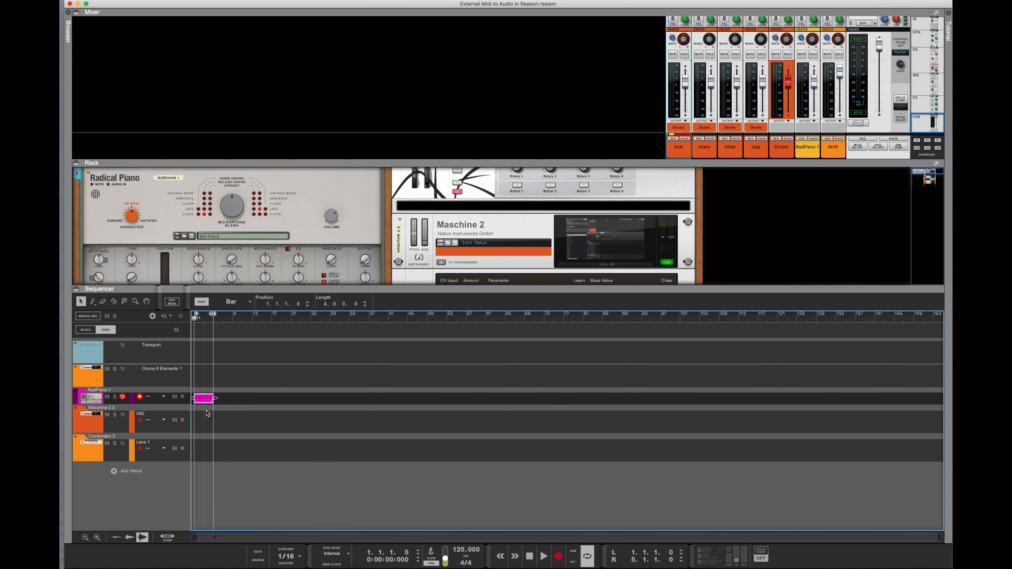
{"action": "mouse_move", "coordinate": [224, 401]}
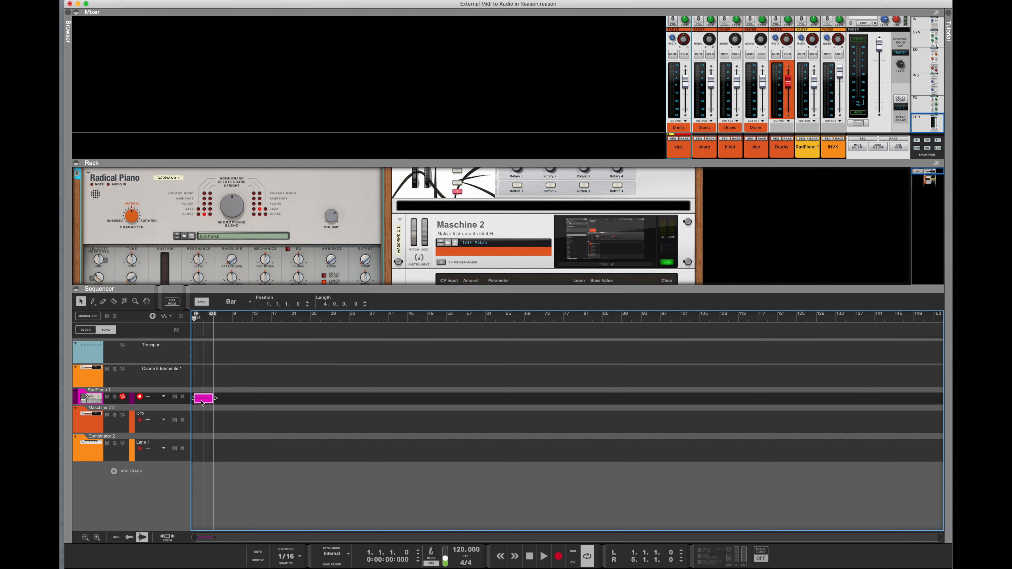
Bounce the RadPiano 1 clip in place to a new RadPiano 1 Bounced audio track.
{"action": "right_click", "coordinate": [204, 399]}
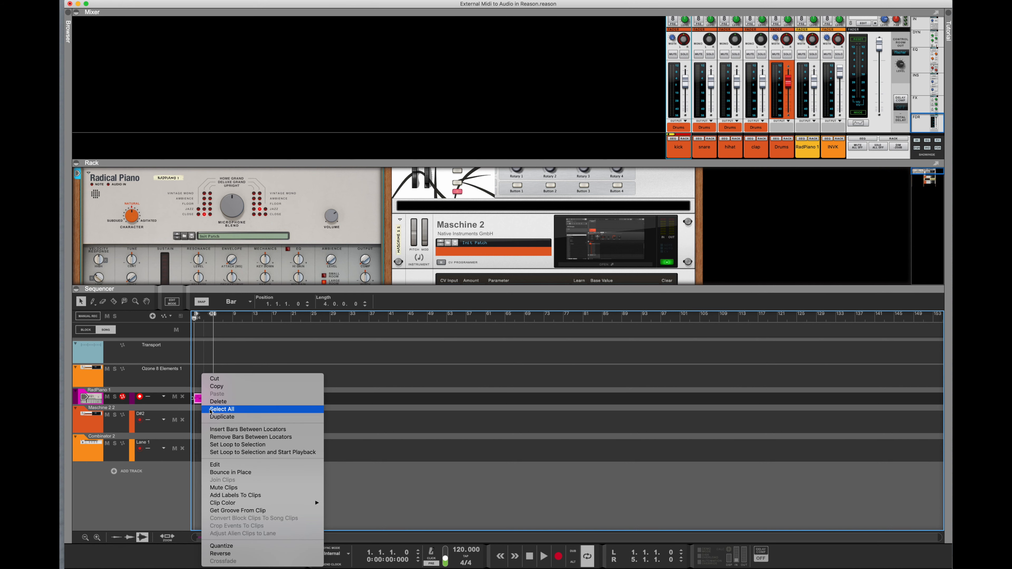
{"action": "mouse_move", "coordinate": [231, 475]}
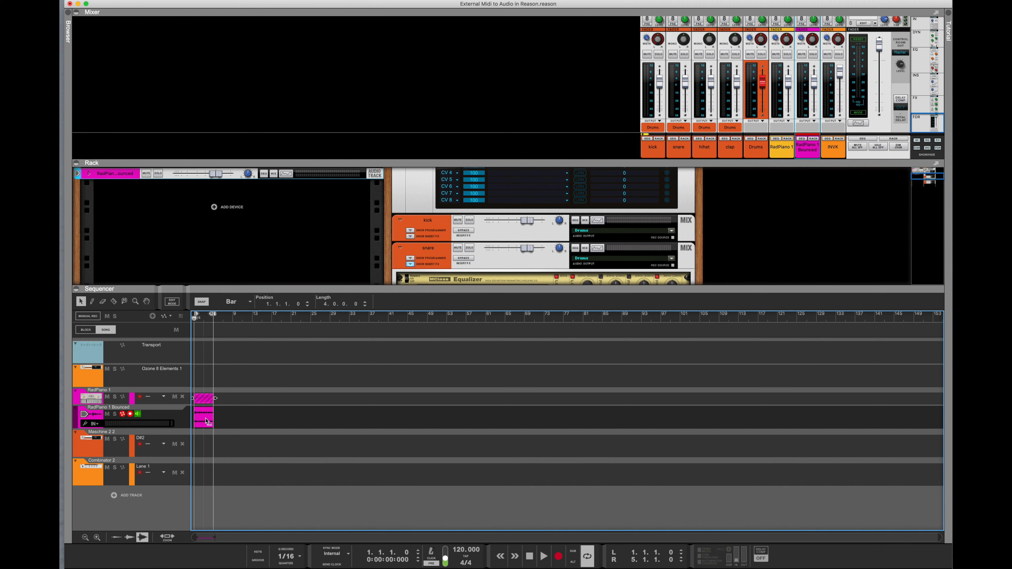
{"action": "left_click", "coordinate": [543, 556]}
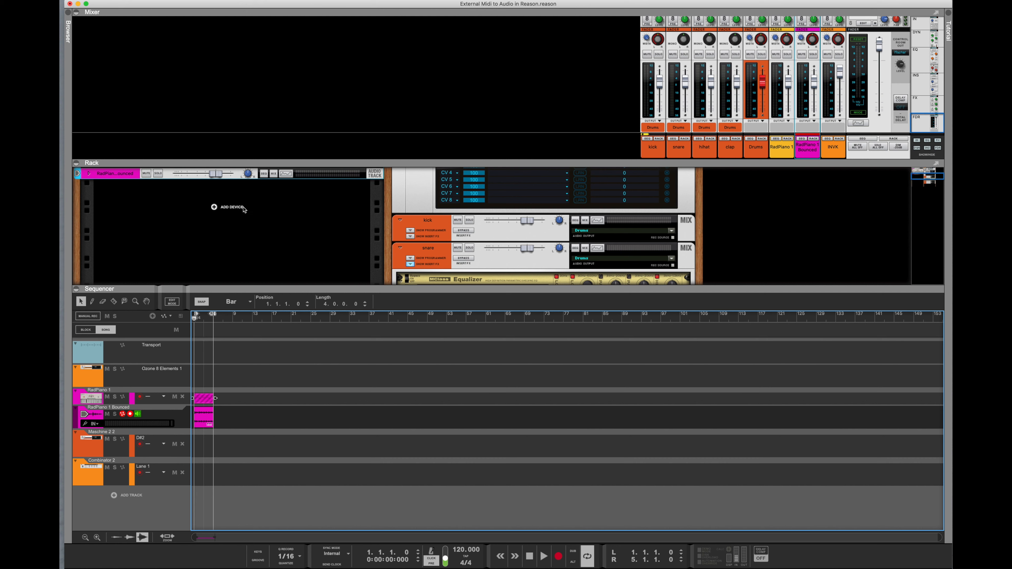
{"action": "mouse_move", "coordinate": [230, 207]}
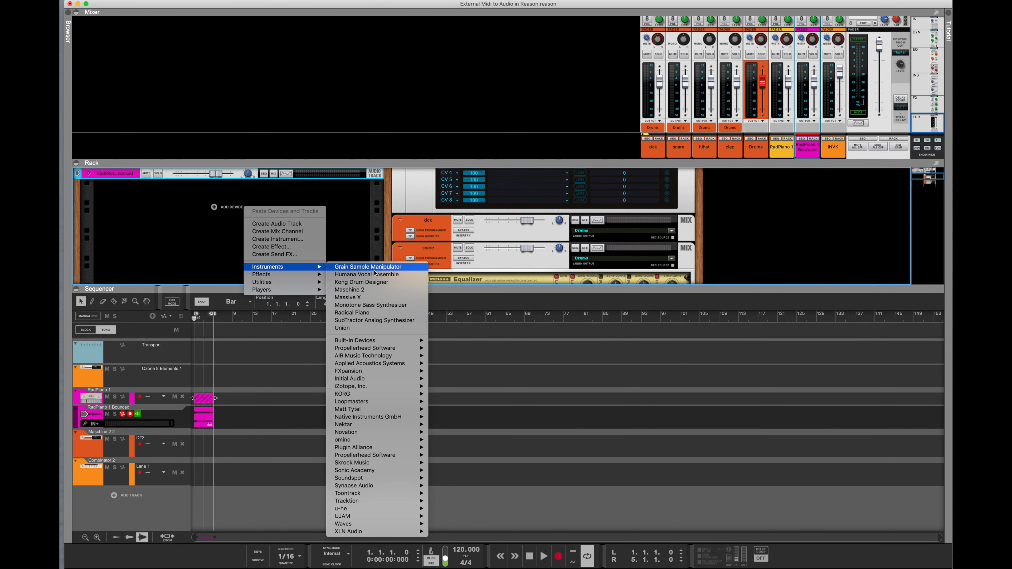
Add a Kong Drum Designer and load the Deep House.kong kit into it.
{"action": "left_click", "coordinate": [361, 281]}
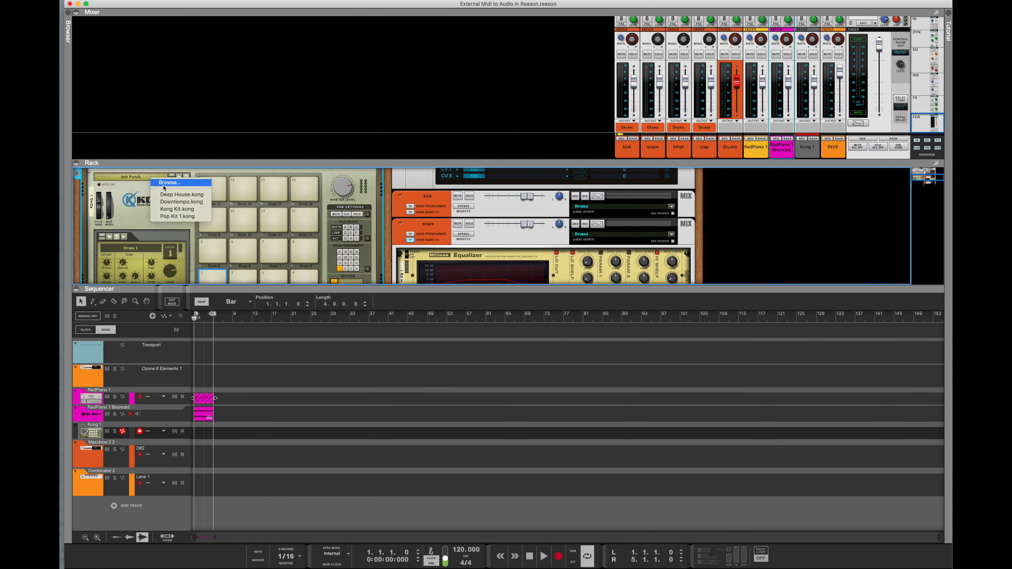
{"action": "left_click", "coordinate": [183, 195]}
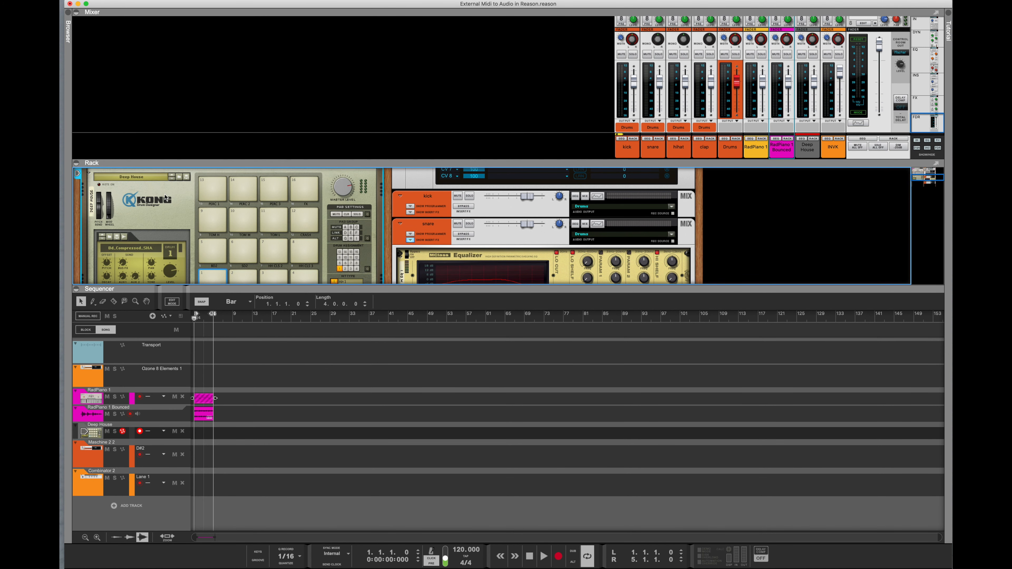
{"action": "mouse_move", "coordinate": [400, 496]}
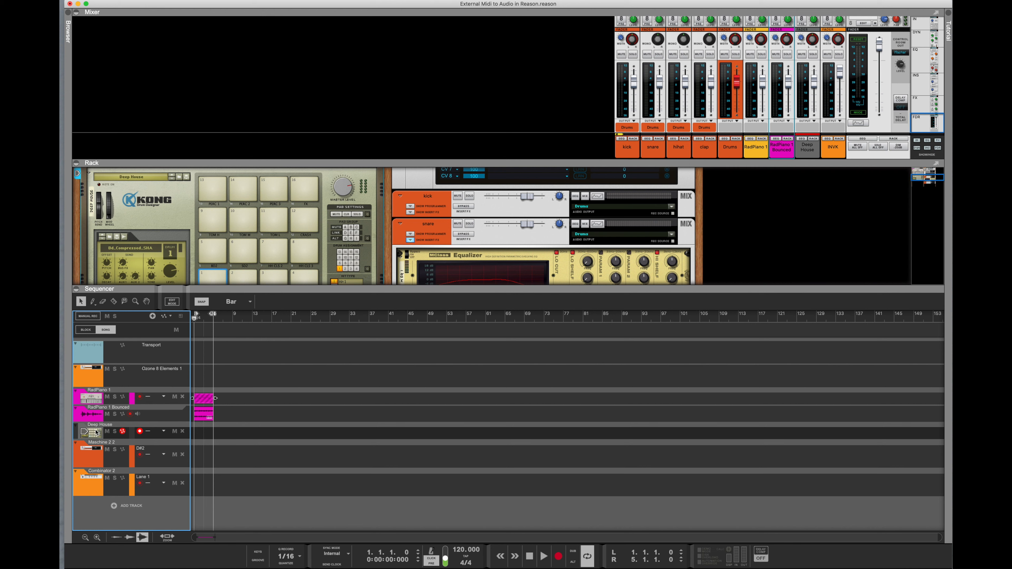
Record a short drum clip at the start of the Deep House Kong track, then stop.
{"action": "left_click", "coordinate": [572, 555]}
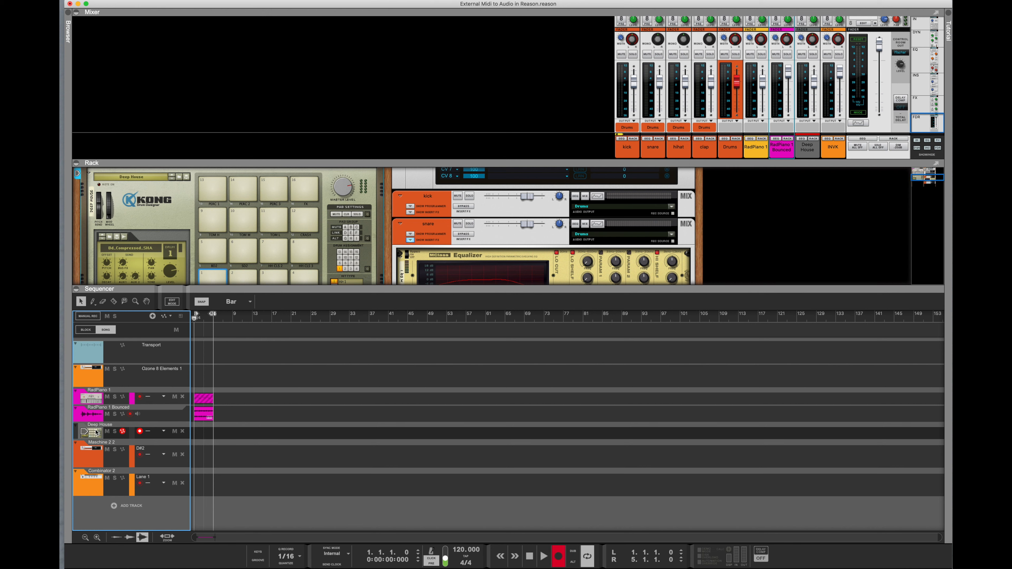
{"action": "left_click", "coordinate": [543, 556]}
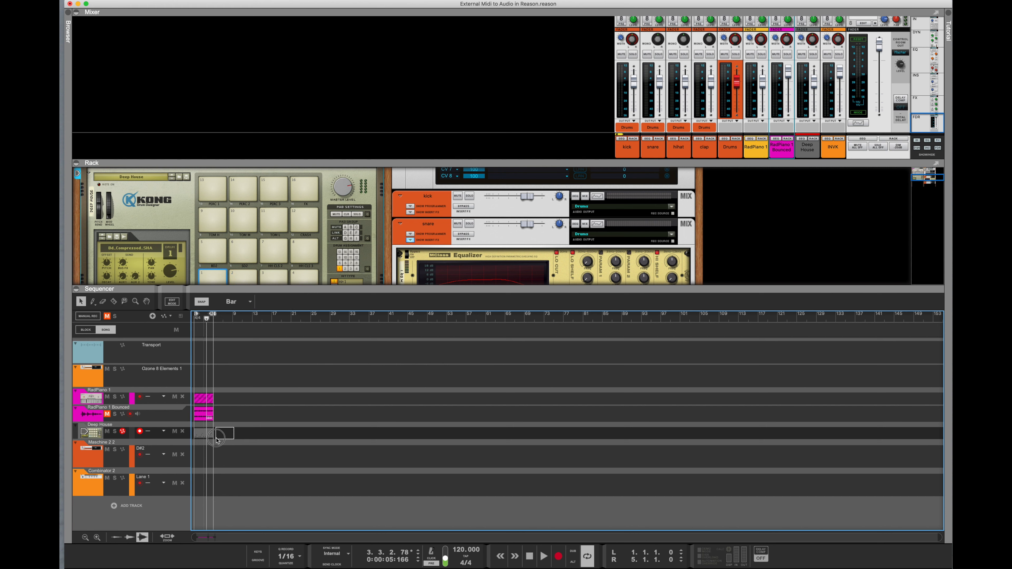
{"action": "left_click", "coordinate": [213, 433]}
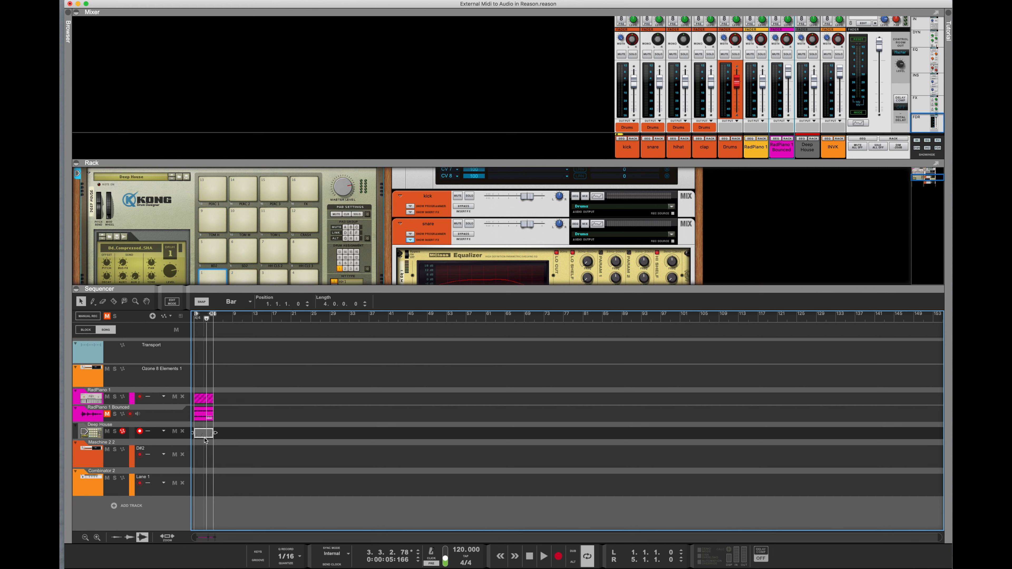
Bounce the Deep House drum clip in place to a new Deep House Bounced audio track.
{"action": "right_click", "coordinate": [205, 432]}
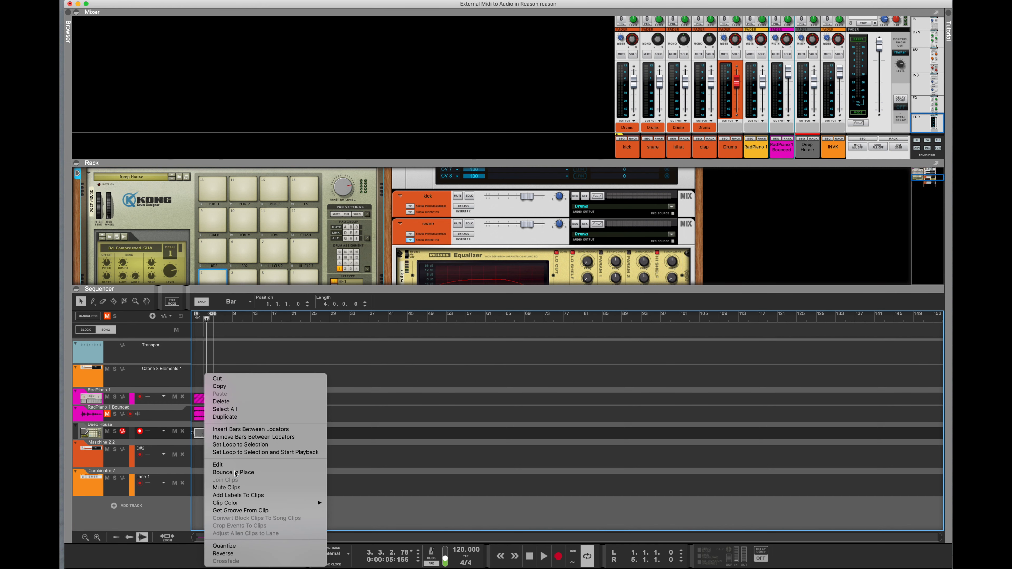
{"action": "left_click", "coordinate": [232, 472]}
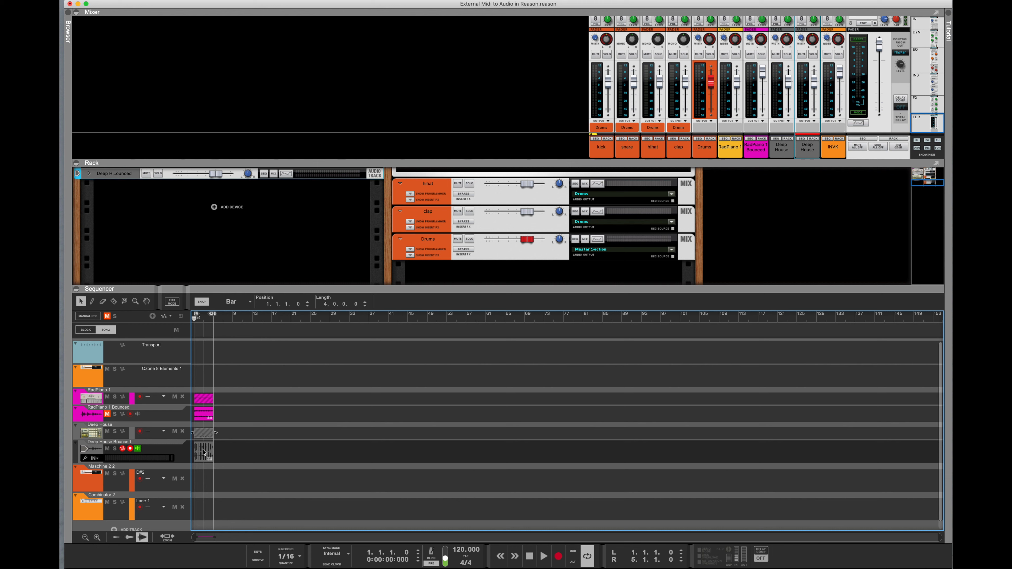
{"action": "mouse_move", "coordinate": [119, 420]}
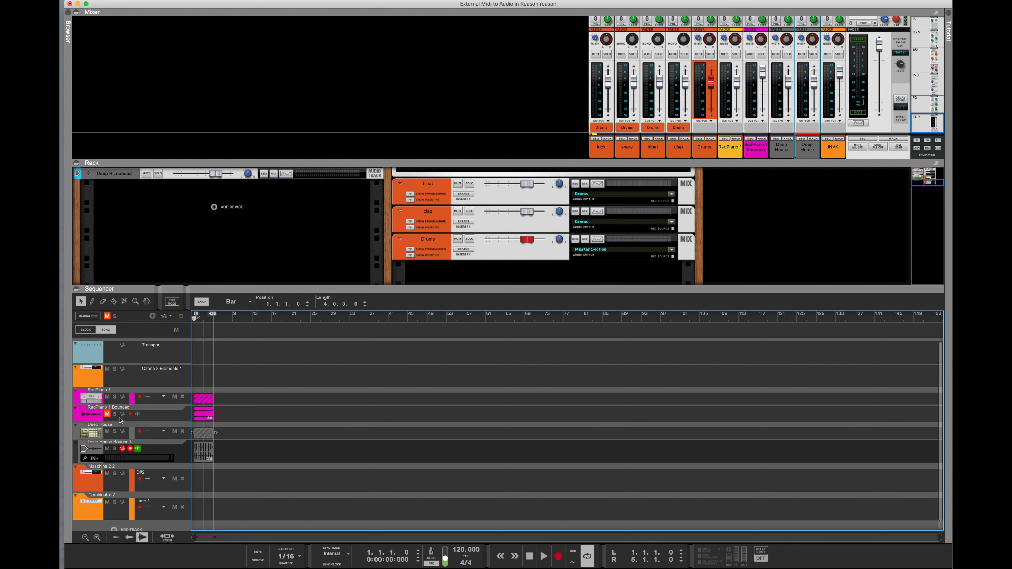
Clear the track mutes on the bounced piano and drum tracks and play them back.
{"action": "left_click", "coordinate": [106, 316]}
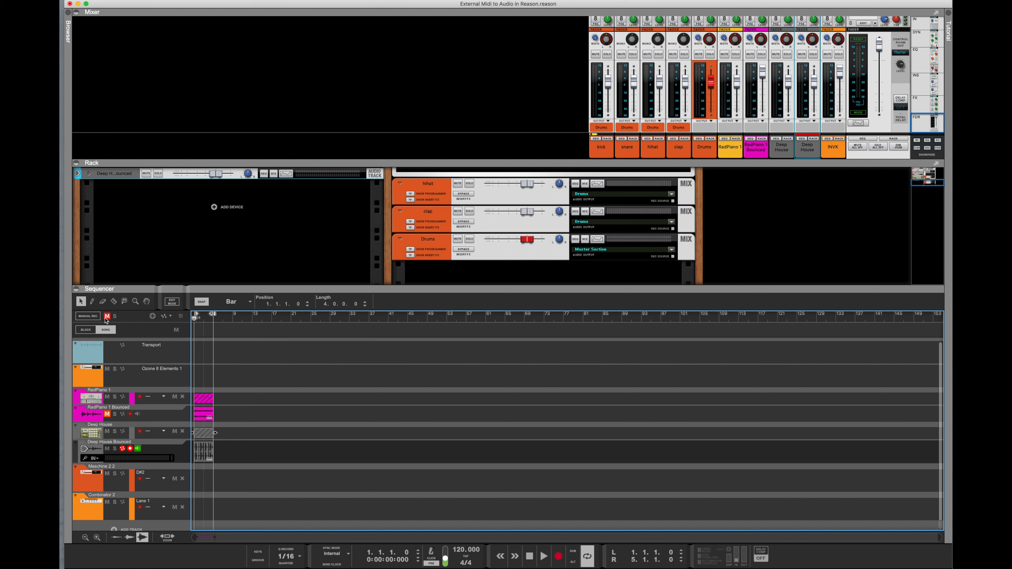
{"action": "left_click", "coordinate": [544, 556]}
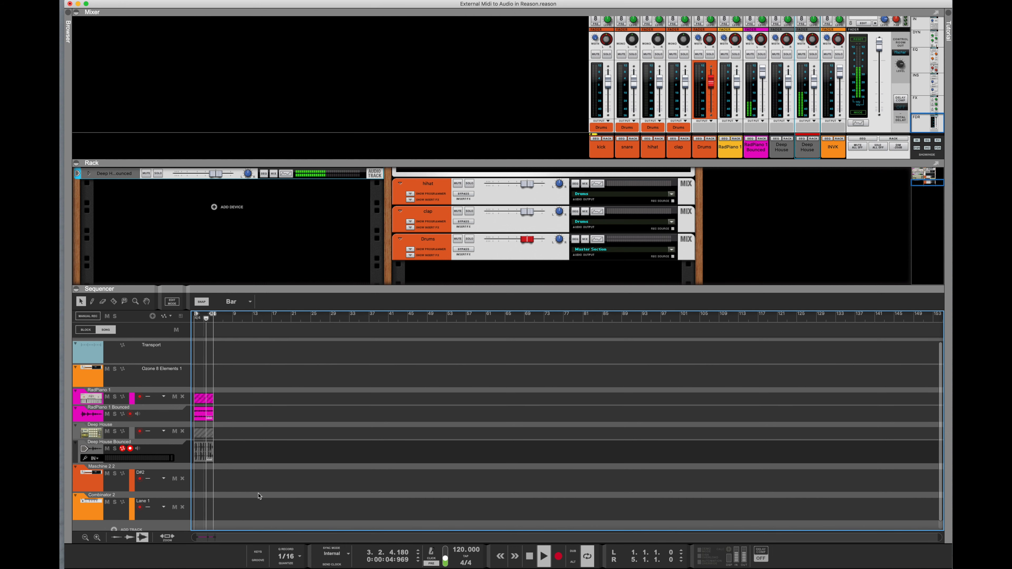
{"action": "left_click", "coordinate": [543, 556]}
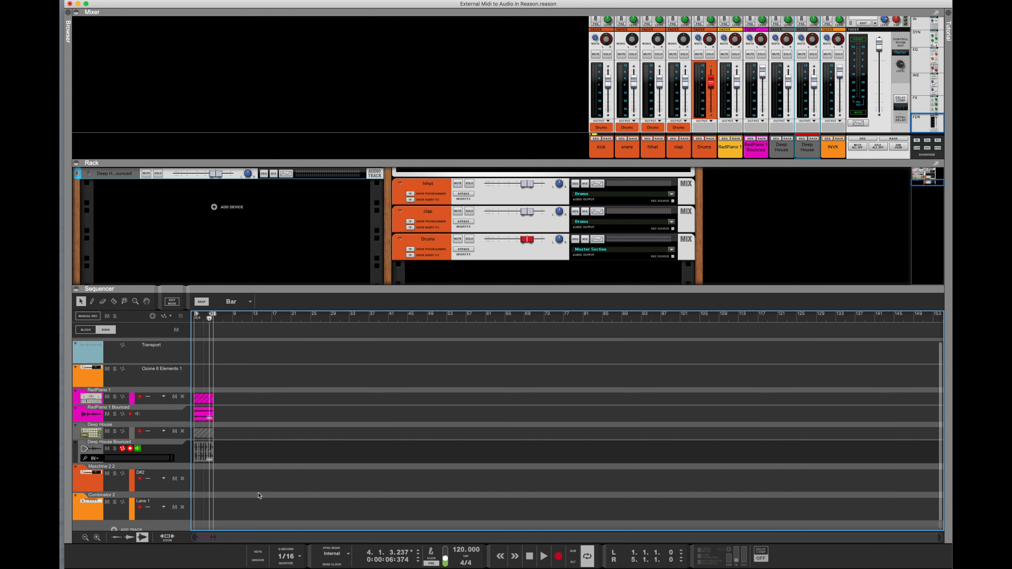
{"action": "left_click", "coordinate": [106, 448]}
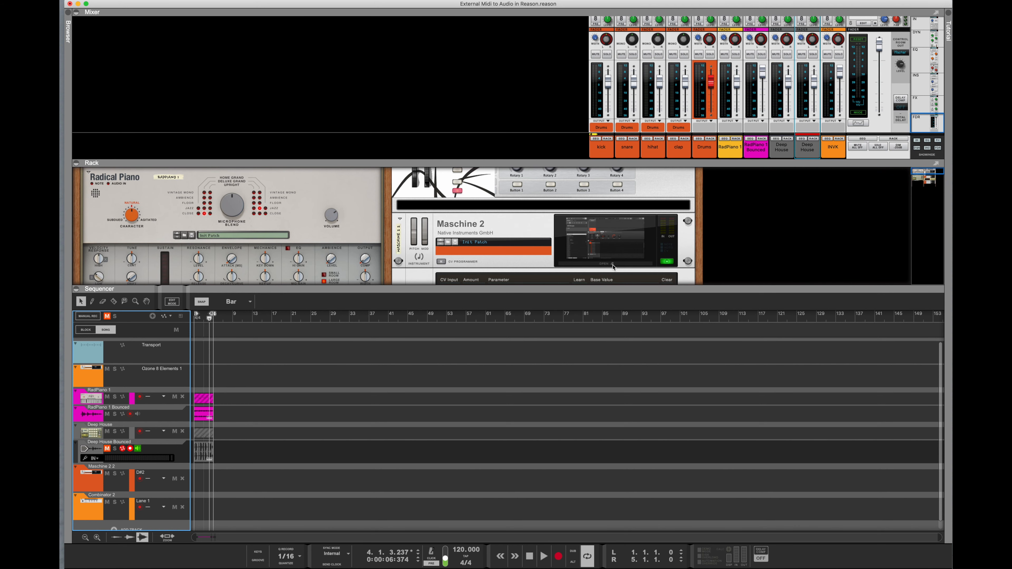
{"action": "mouse_move", "coordinate": [507, 271]}
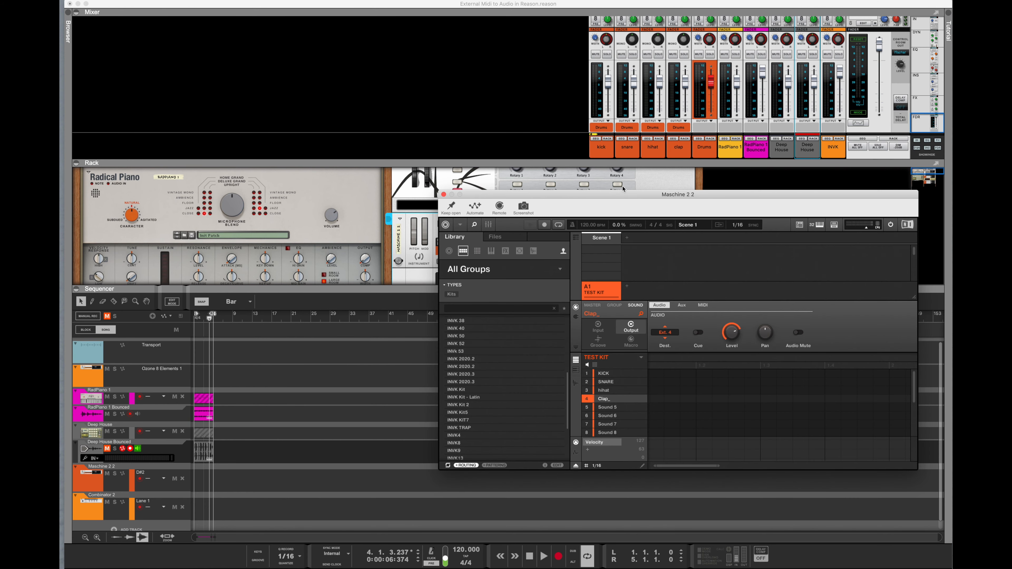
Reposition the Maschine 2 plugin window over the rack, showing the TEST KIT.
{"action": "left_click_drag", "start_coordinate": [676, 194], "coordinate": [578, 141]}
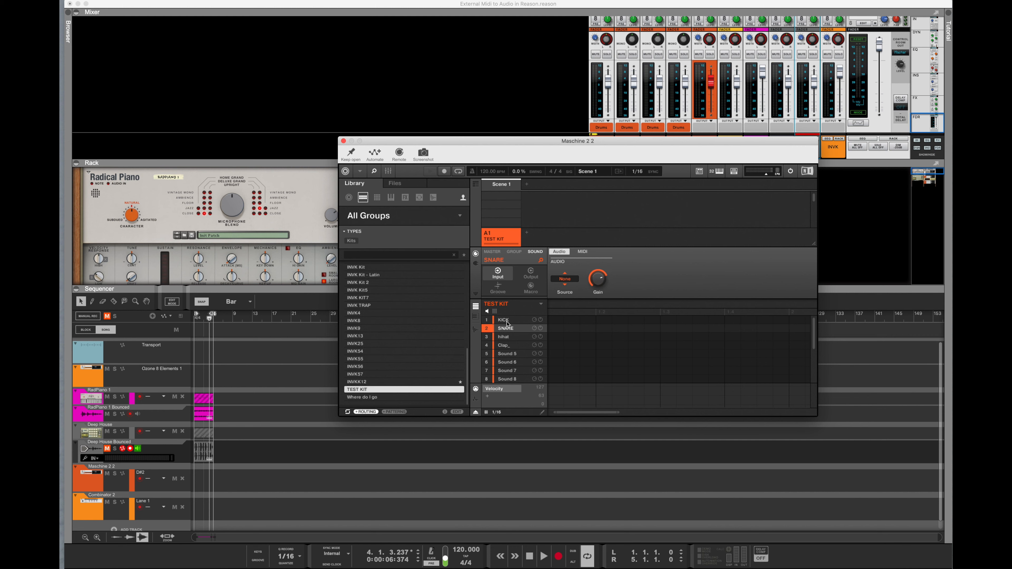
Select the KICK sound in the TEST KIT to show its output destination settings.
{"action": "left_click", "coordinate": [505, 345]}
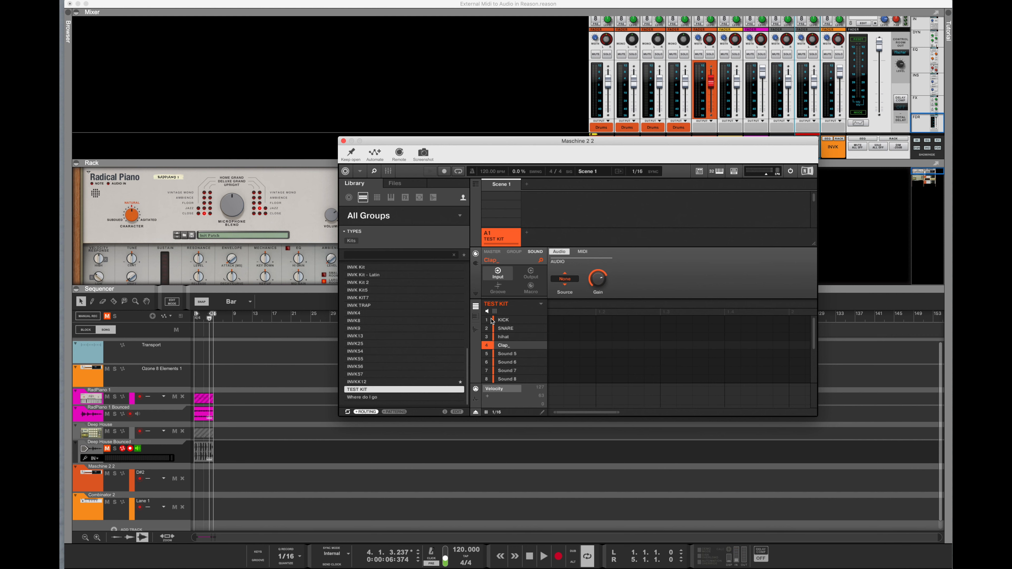
{"action": "left_click", "coordinate": [503, 320]}
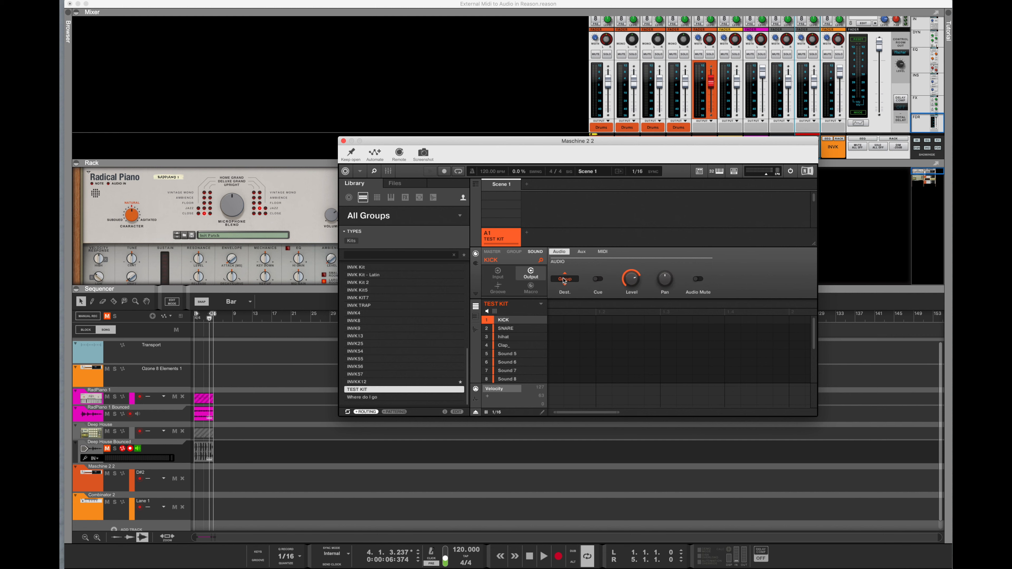
Route KICK to Ext. 1, SNARE to Ext. 2, hihat to Ext. 3 and Clap to Ext. 4.
{"action": "left_click", "coordinate": [565, 279]}
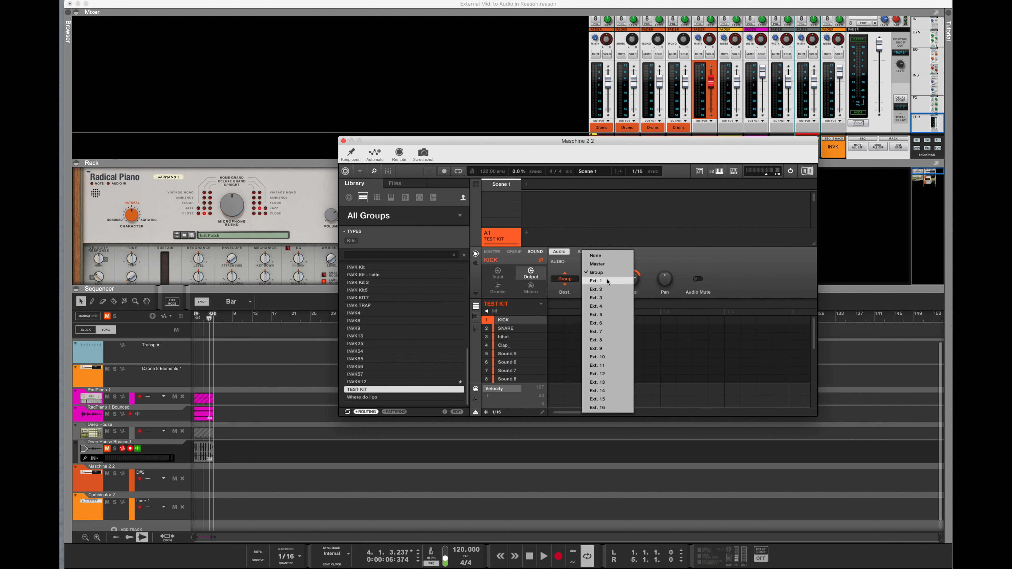
{"action": "left_click", "coordinate": [595, 280]}
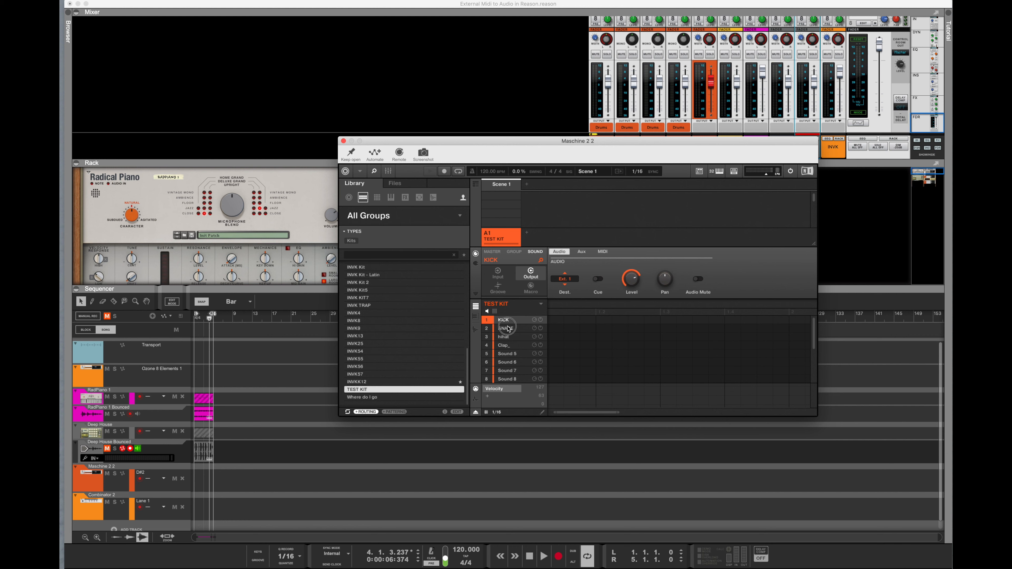
{"action": "left_click", "coordinate": [506, 328]}
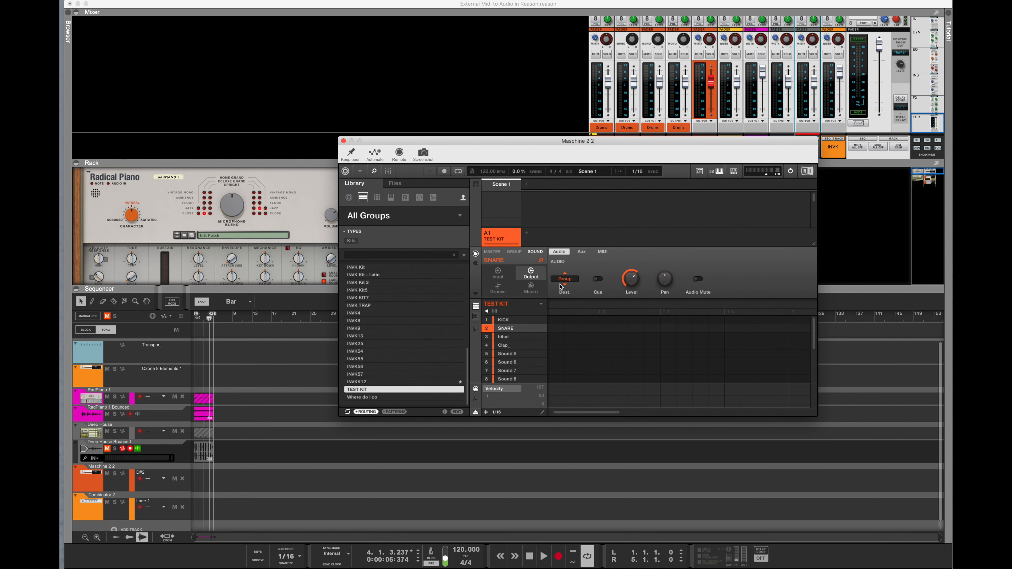
{"action": "left_click", "coordinate": [565, 279]}
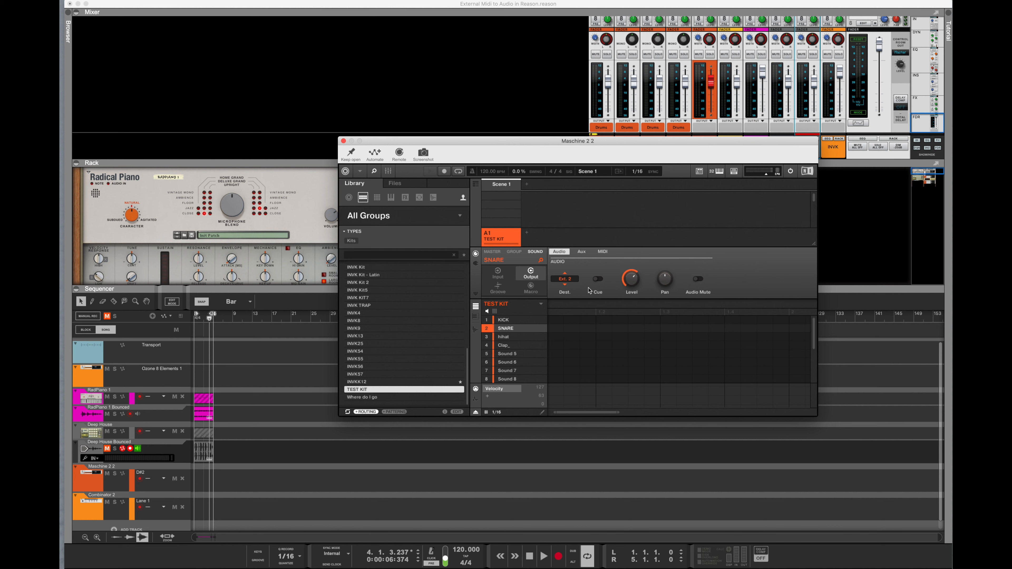
{"action": "left_click", "coordinate": [507, 336]}
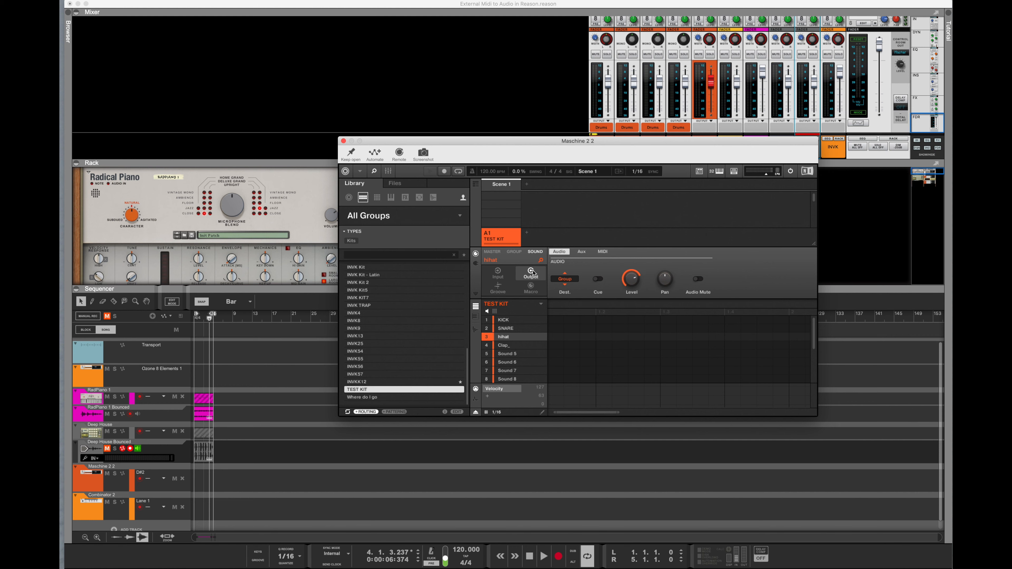
{"action": "left_click", "coordinate": [565, 273]}
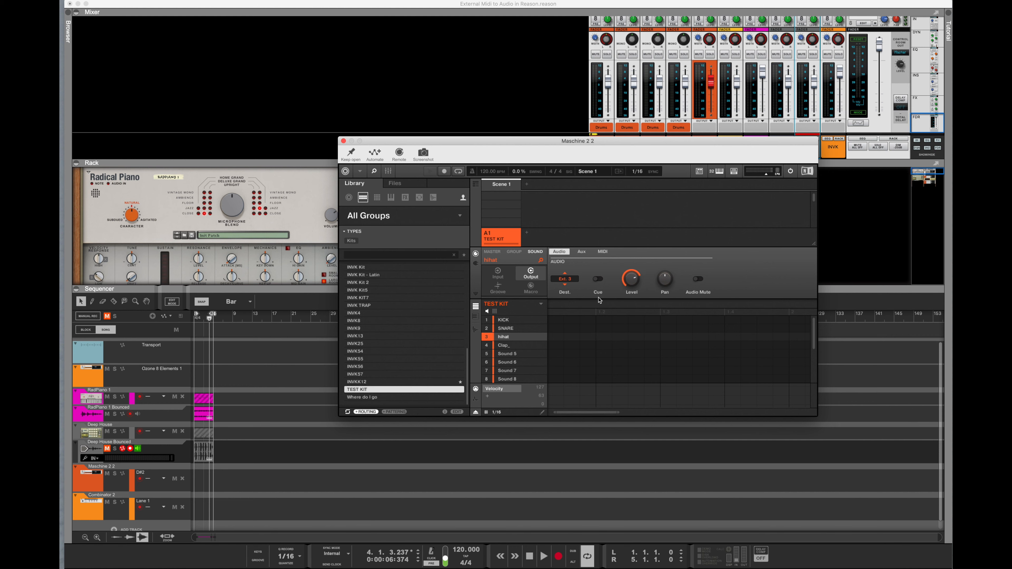
{"action": "left_click", "coordinate": [505, 346]}
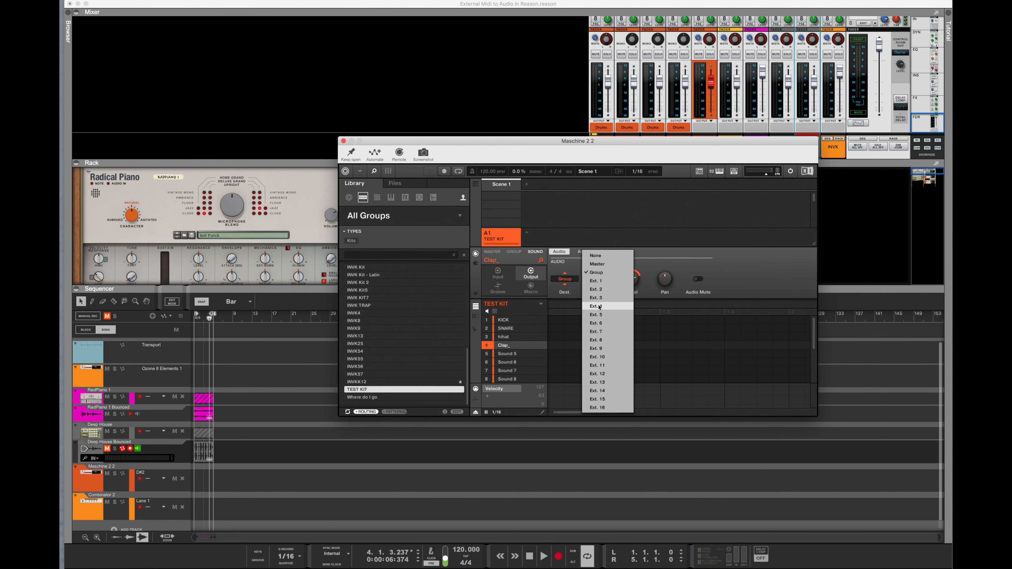
{"action": "left_click", "coordinate": [595, 306]}
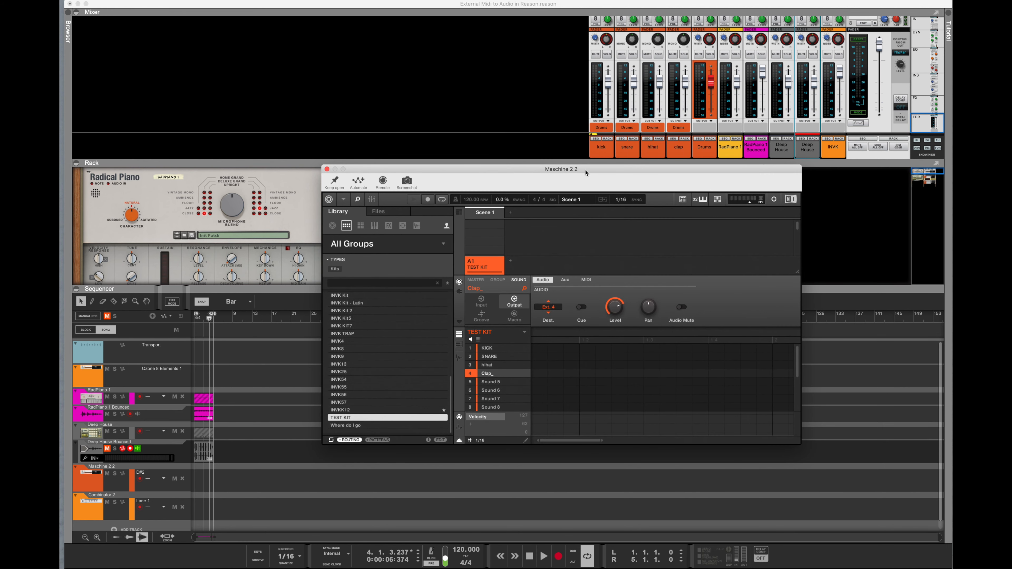
{"action": "mouse_move", "coordinate": [607, 157]}
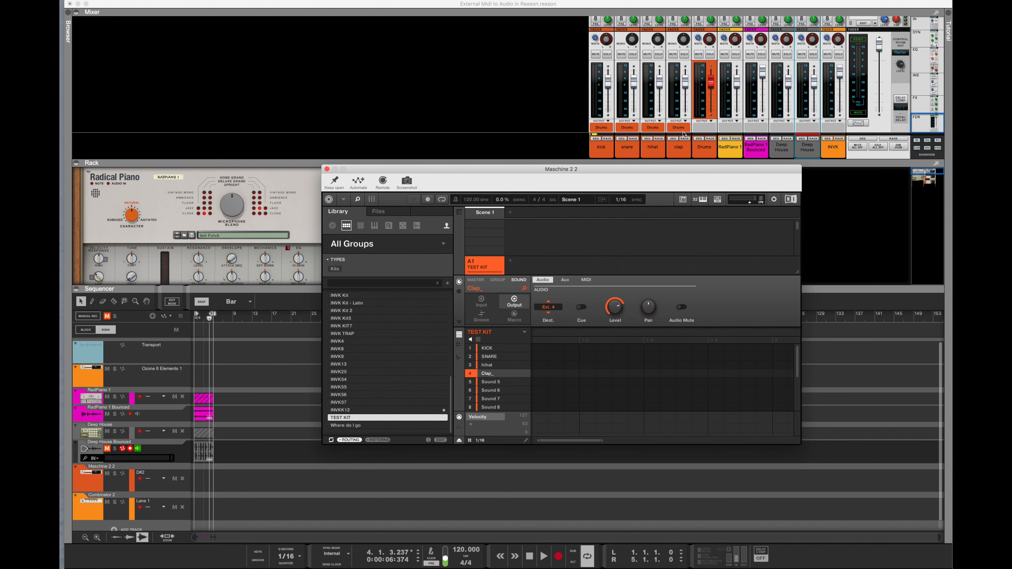
{"action": "mouse_move", "coordinate": [683, 135]}
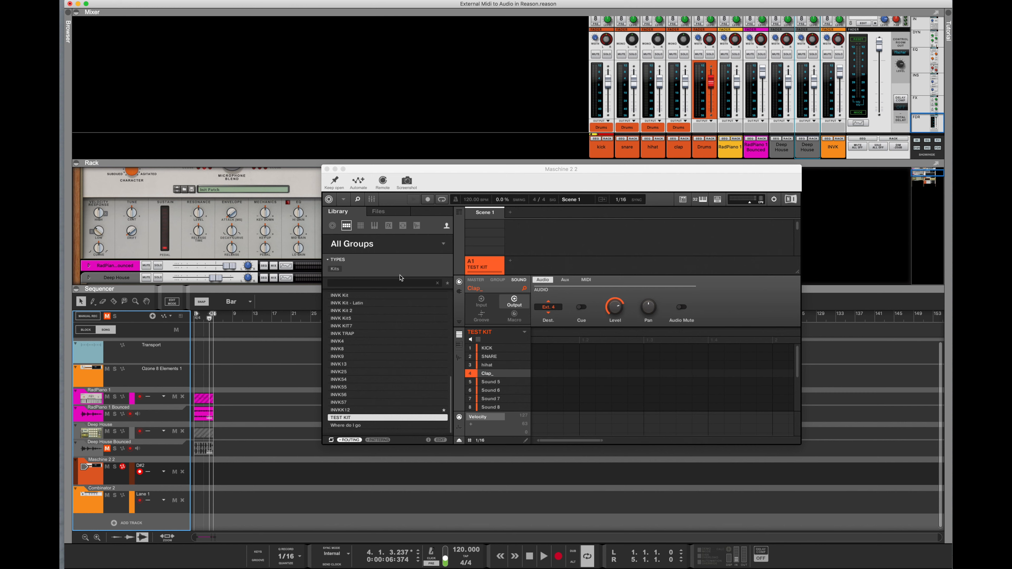
{"action": "mouse_move", "coordinate": [492, 222]}
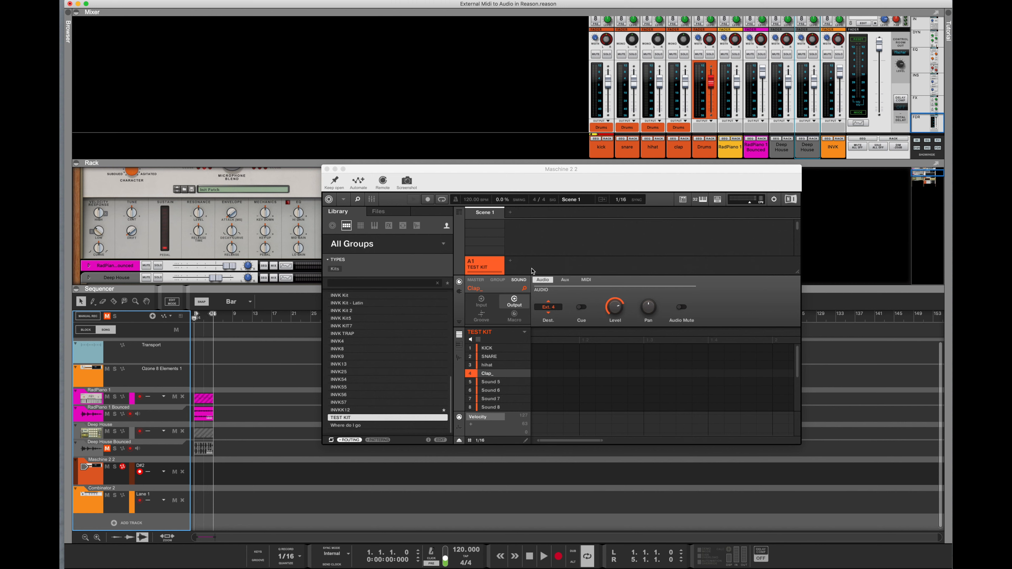
Record the Maschine drum pattern onto the Maschine 2 track, then stop the transport.
{"action": "left_click", "coordinate": [543, 556]}
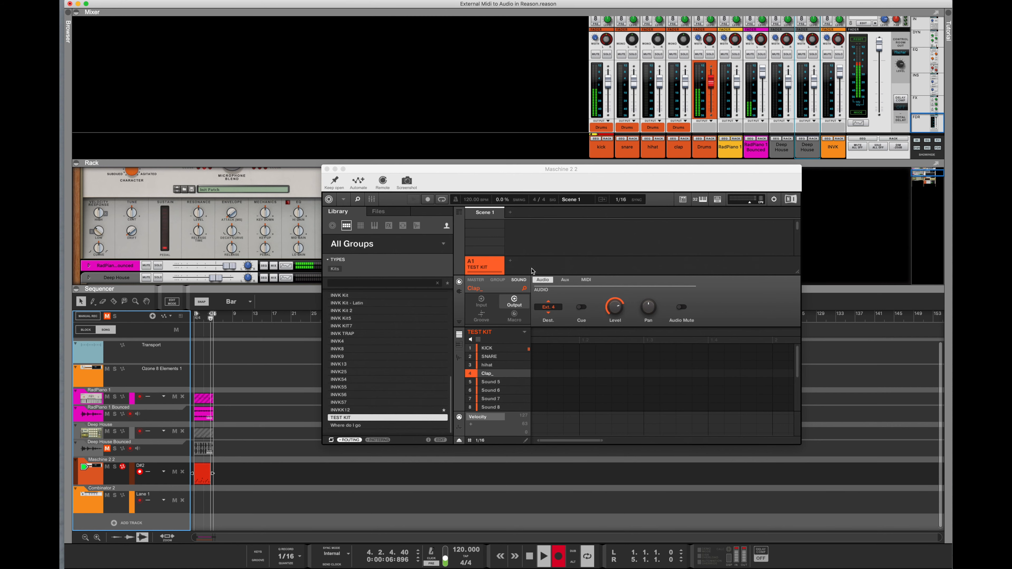
{"action": "left_click", "coordinate": [544, 556]}
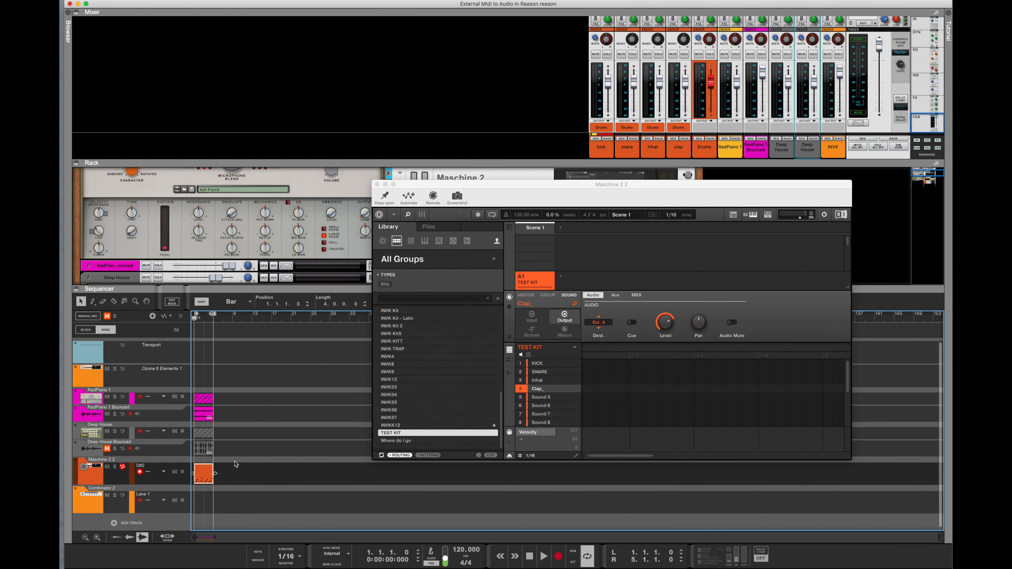
Bounce the recorded Maschine clip in place, creating clap, hihat, kick and snare audio tracks.
{"action": "right_click", "coordinate": [205, 475]}
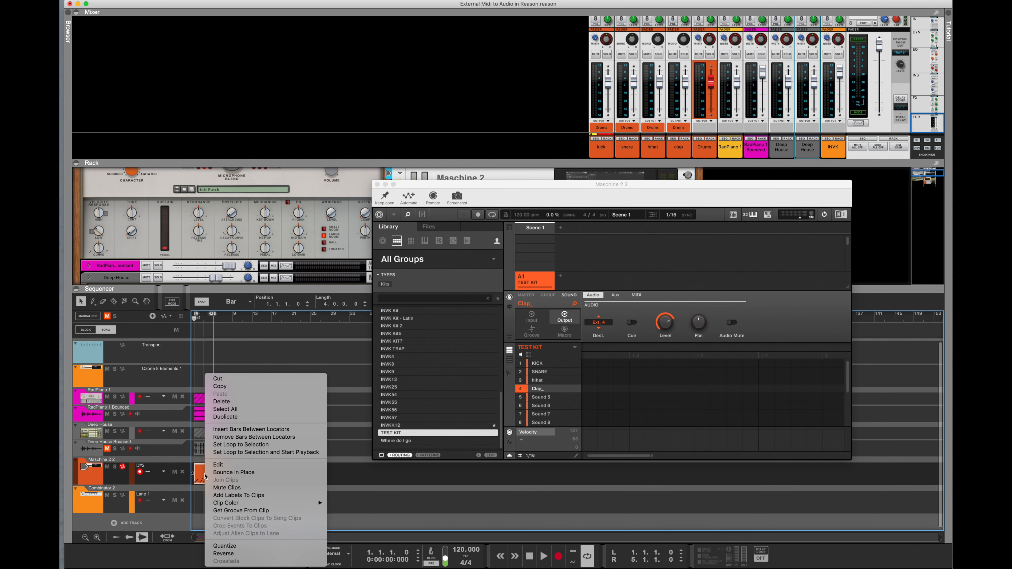
{"action": "left_click", "coordinate": [233, 472]}
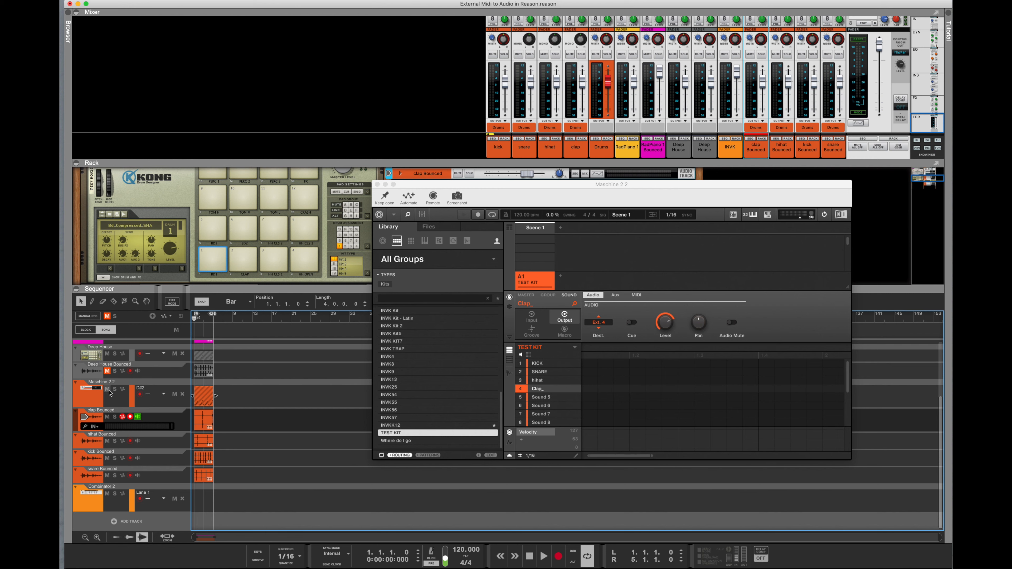
{"action": "left_click", "coordinate": [544, 556]}
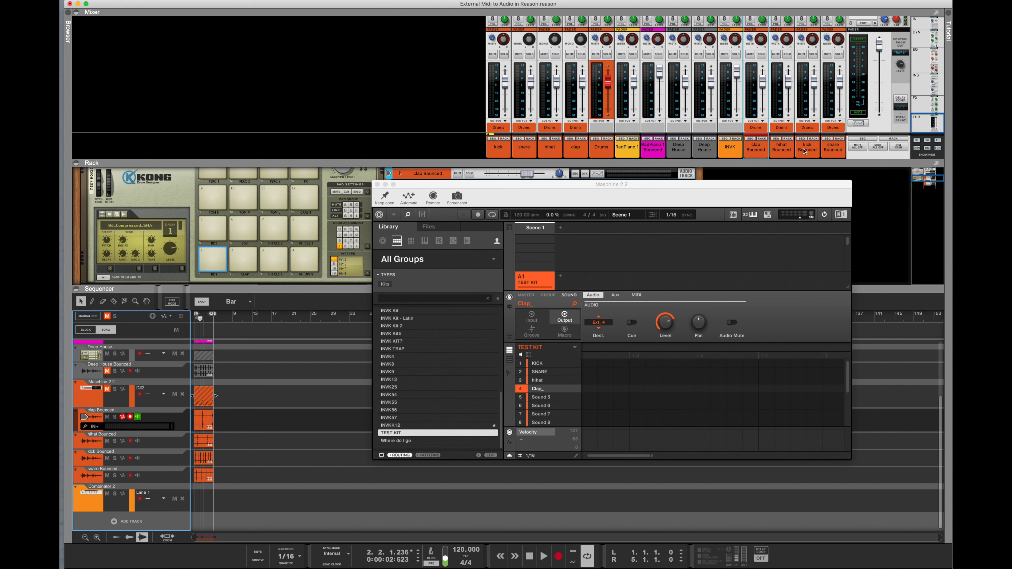
{"action": "mouse_move", "coordinate": [270, 394]}
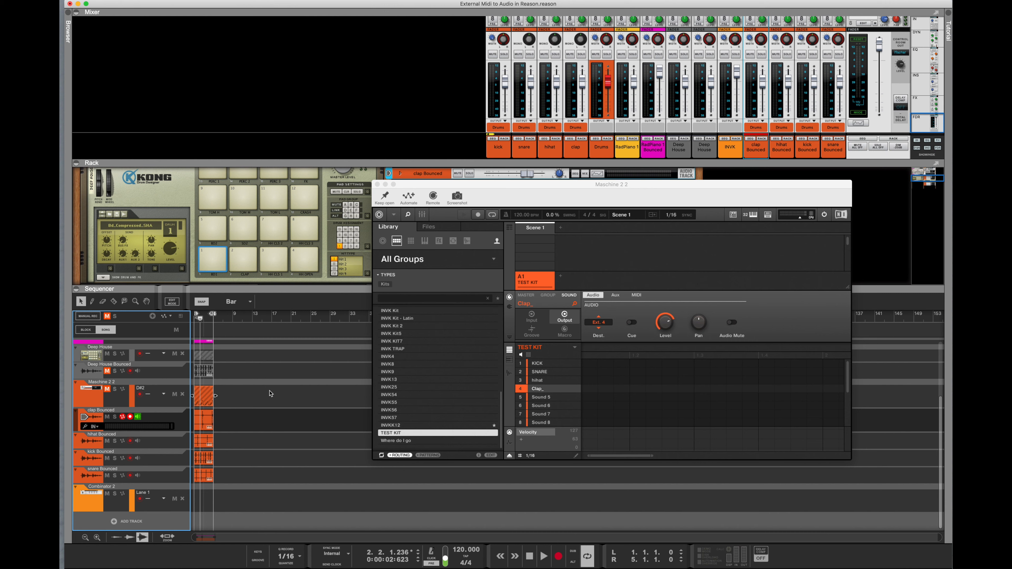